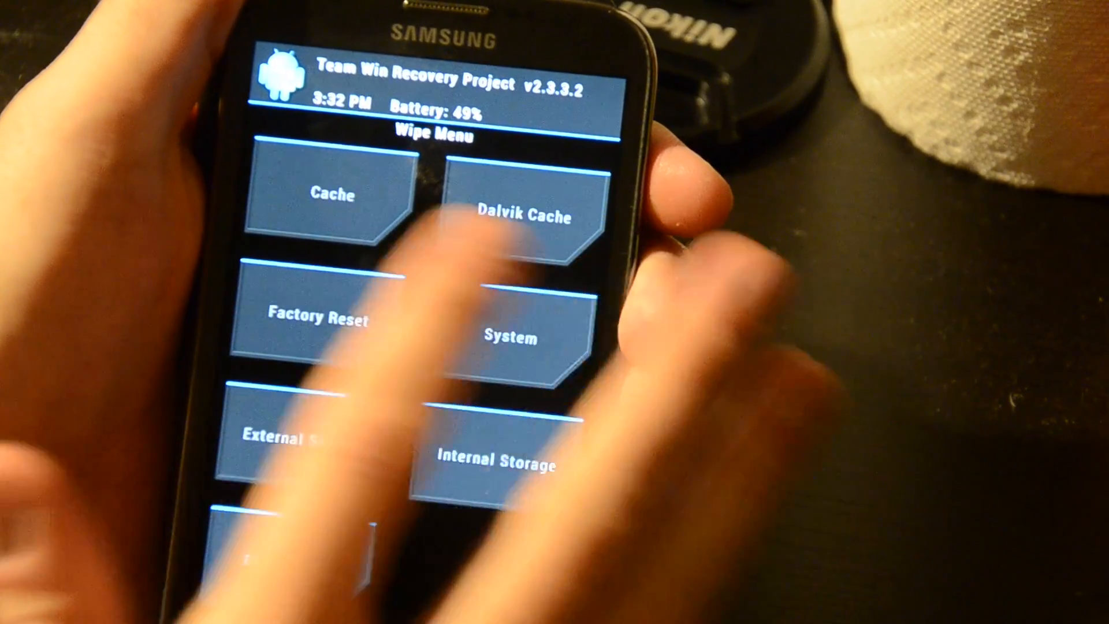
Wipe the Cache partition, then the Dalvik Cache, returning to the wipe options each time
left_click(333, 195)
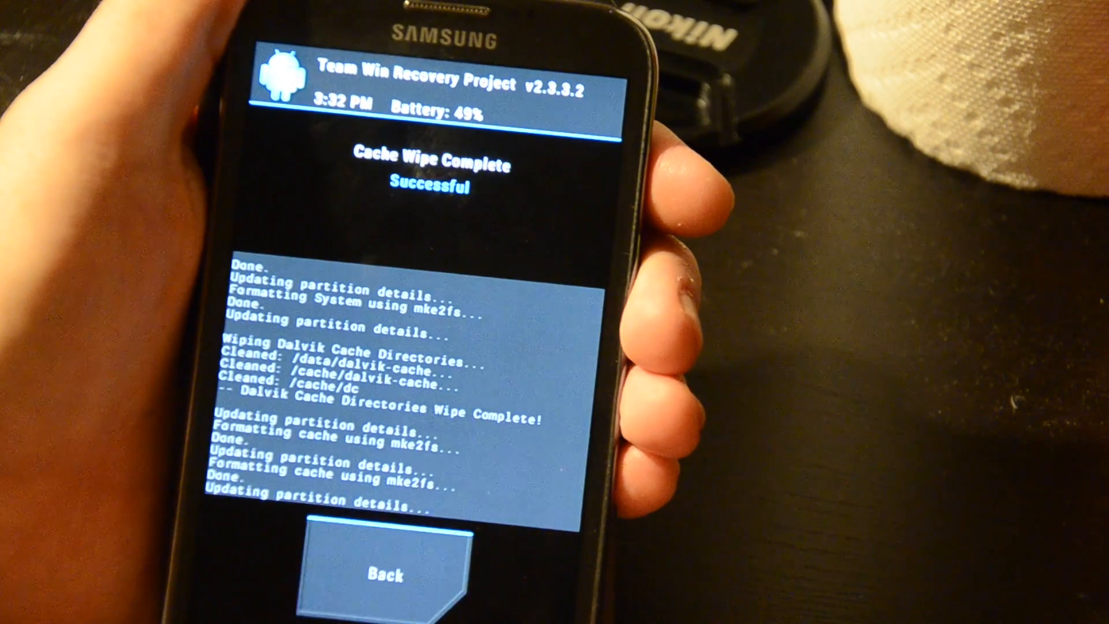
left_click(385, 573)
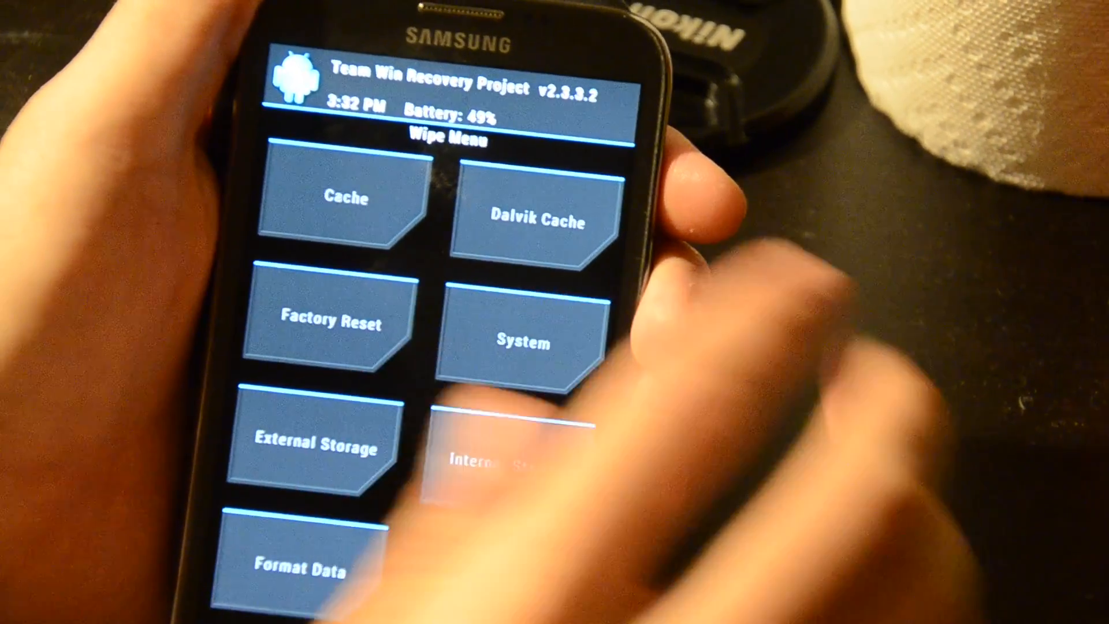
left_click(541, 219)
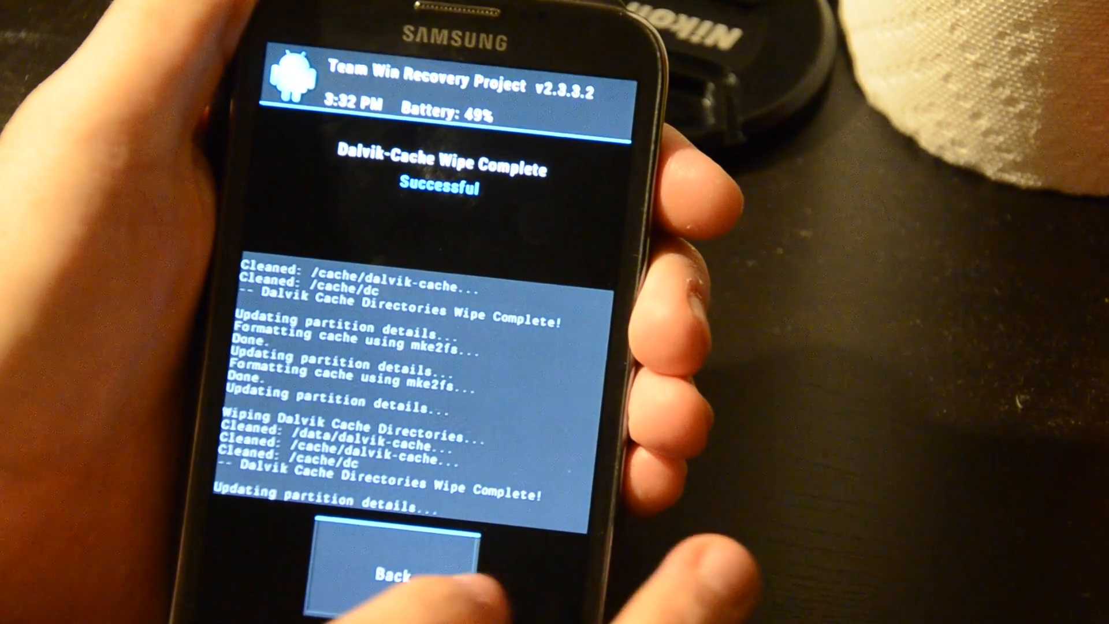
left_click(394, 573)
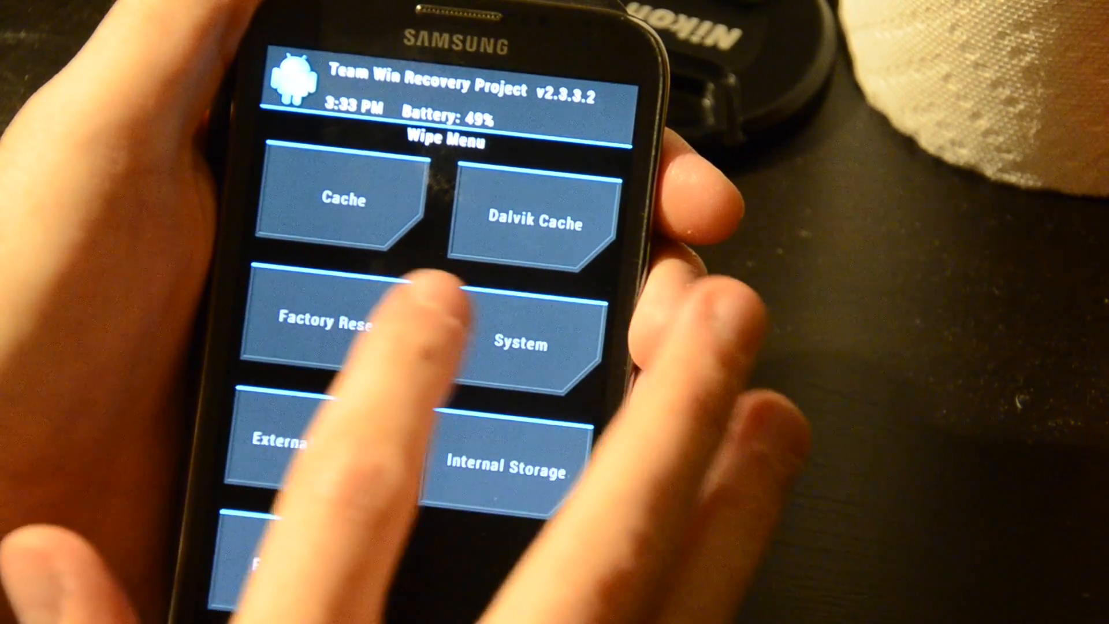
Leave the Wipe menu and go back to the TWRP home screen
left_click(332, 325)
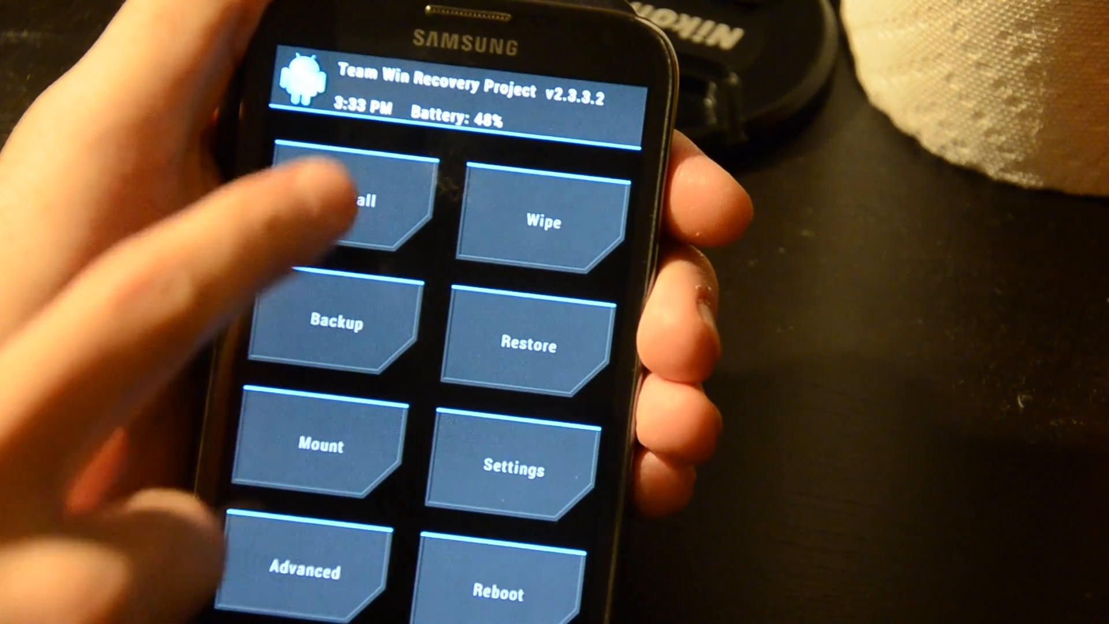
Select JediXP9.zip from the external SD card as the zip to install
left_click(360, 205)
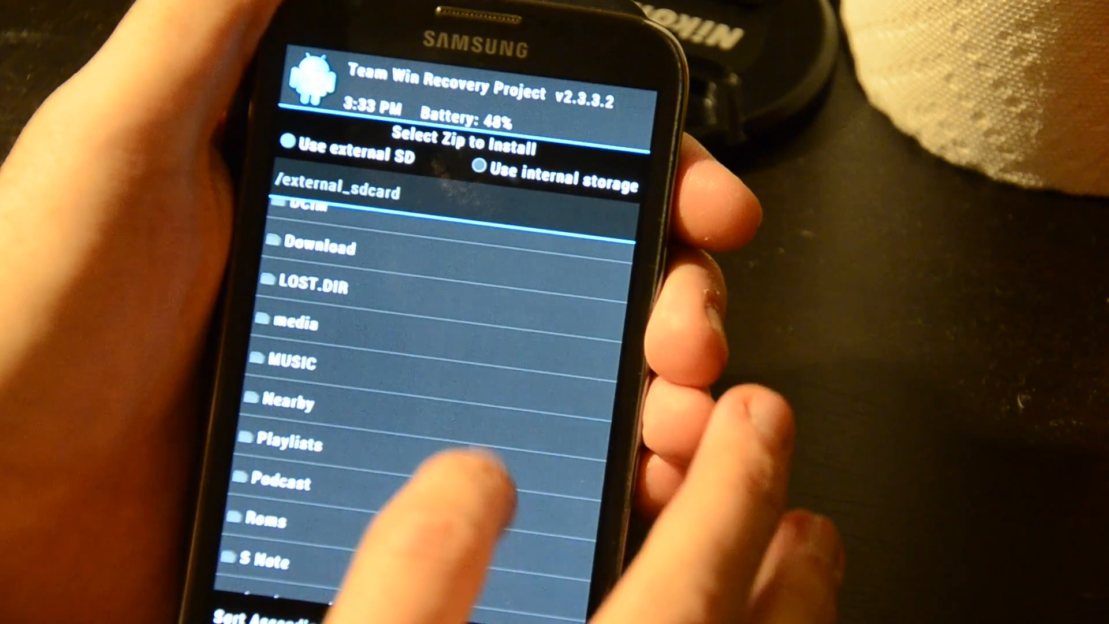
scroll("down", 3)
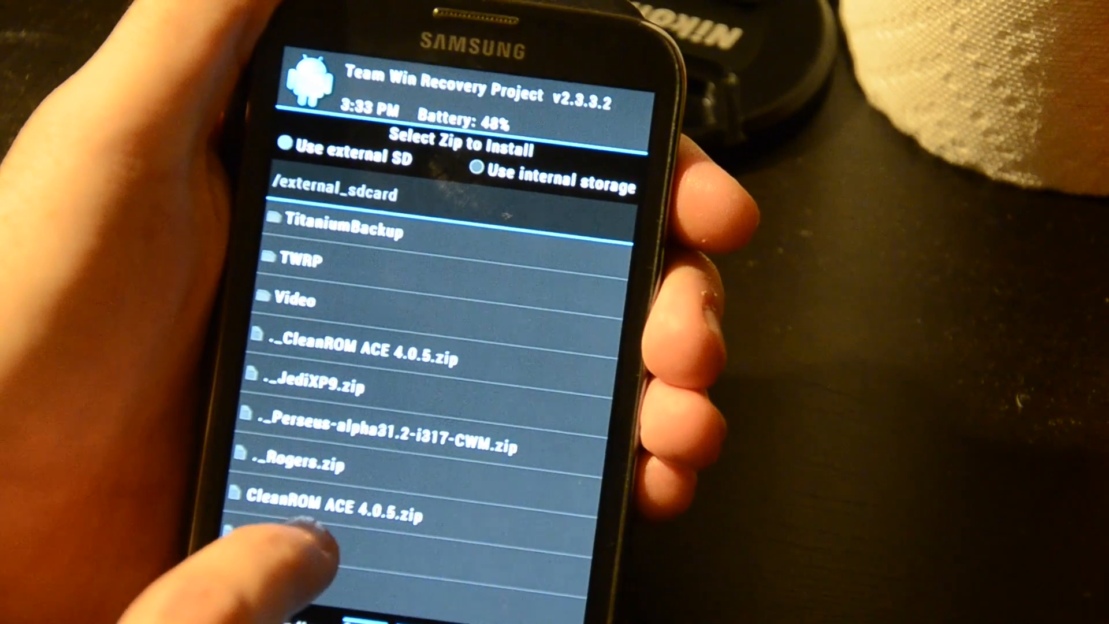
left_click(328, 387)
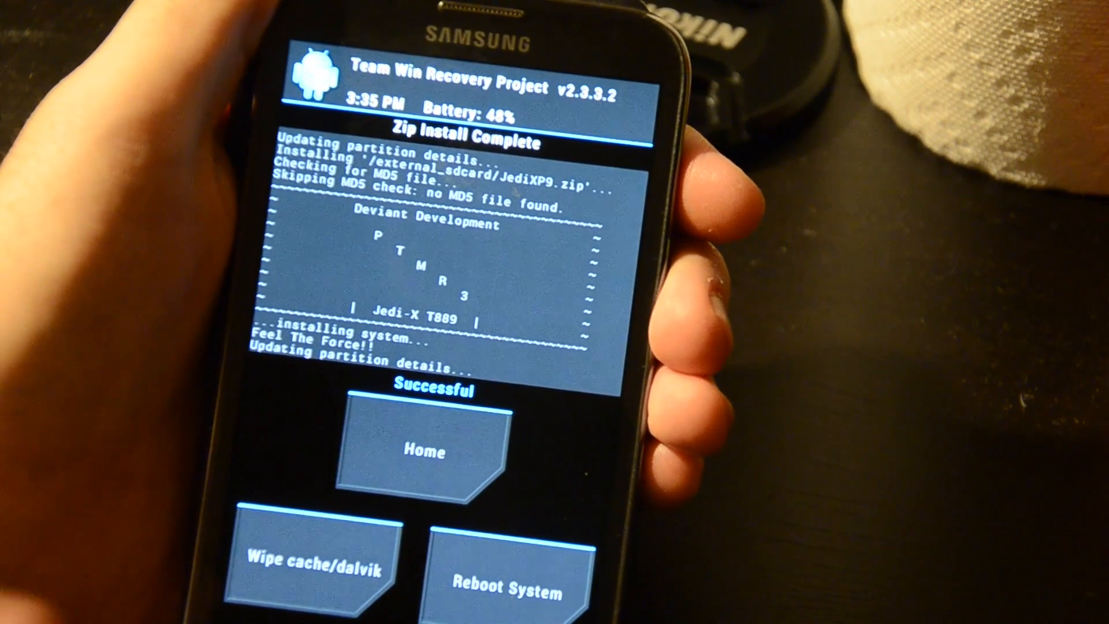
Wipe cache and Dalvik cache after the Jedi-X flash, then return Home
left_click(311, 573)
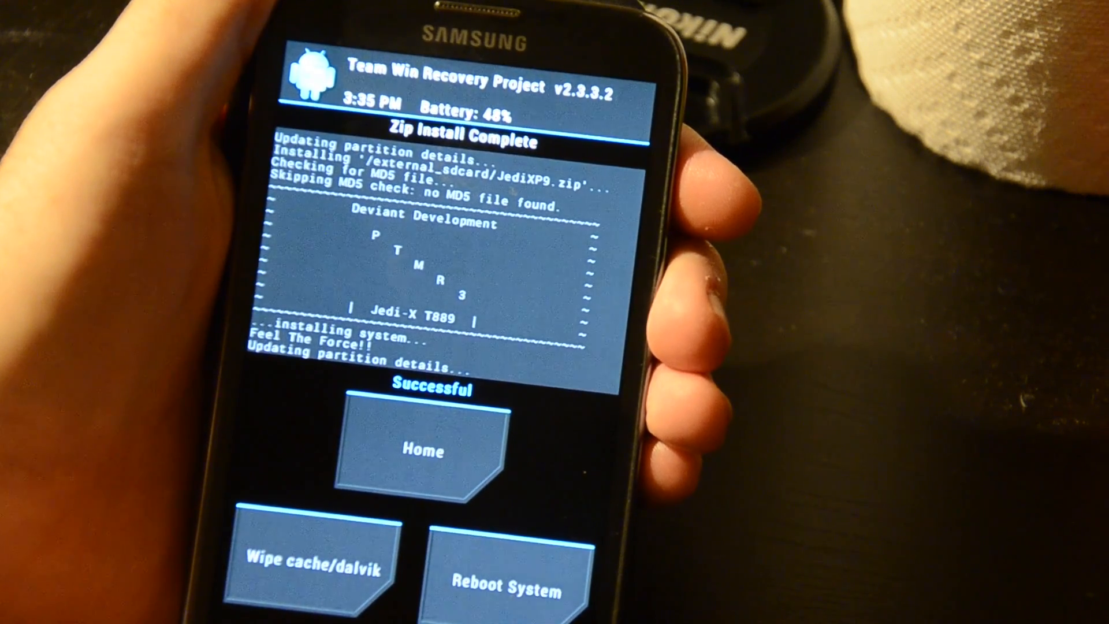
left_click(316, 566)
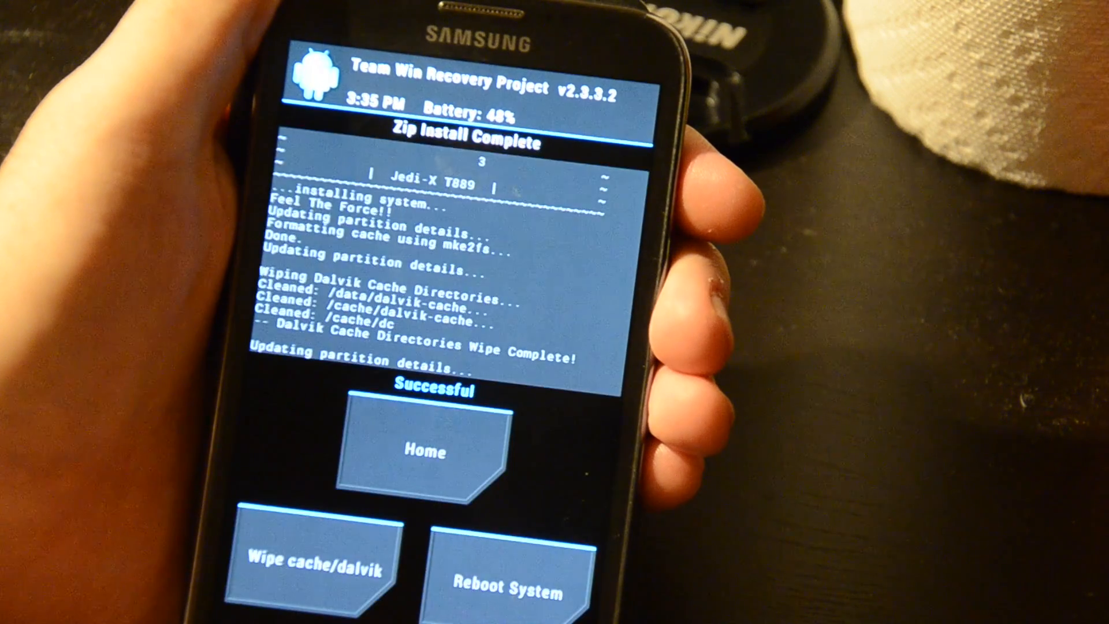
left_click(422, 452)
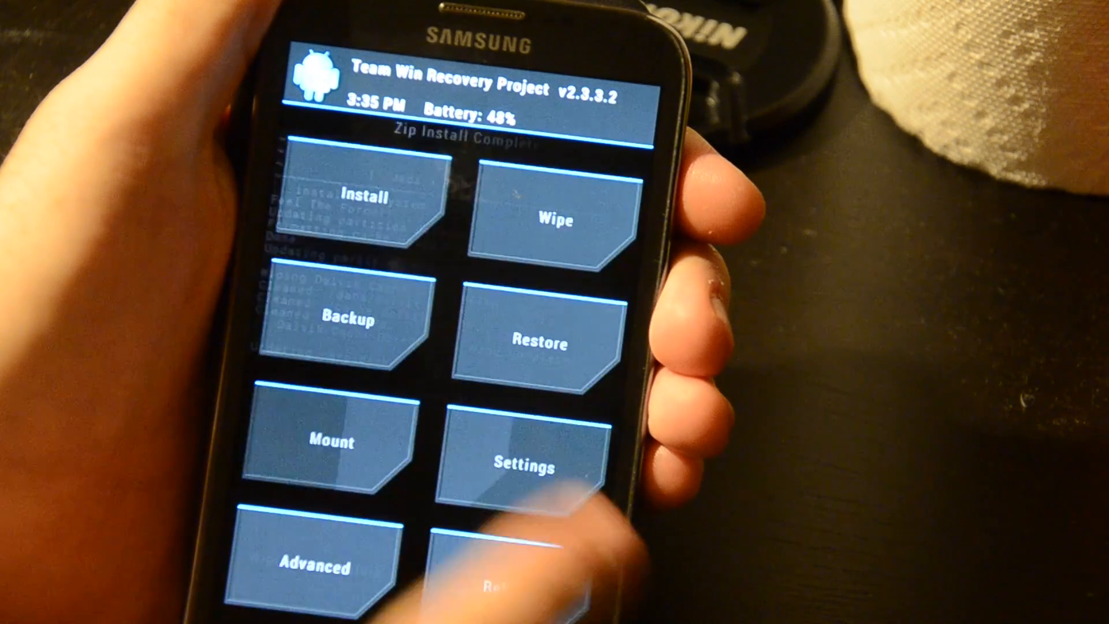
Open TWRP's Advanced options and reach the reboot menu
left_click(316, 569)
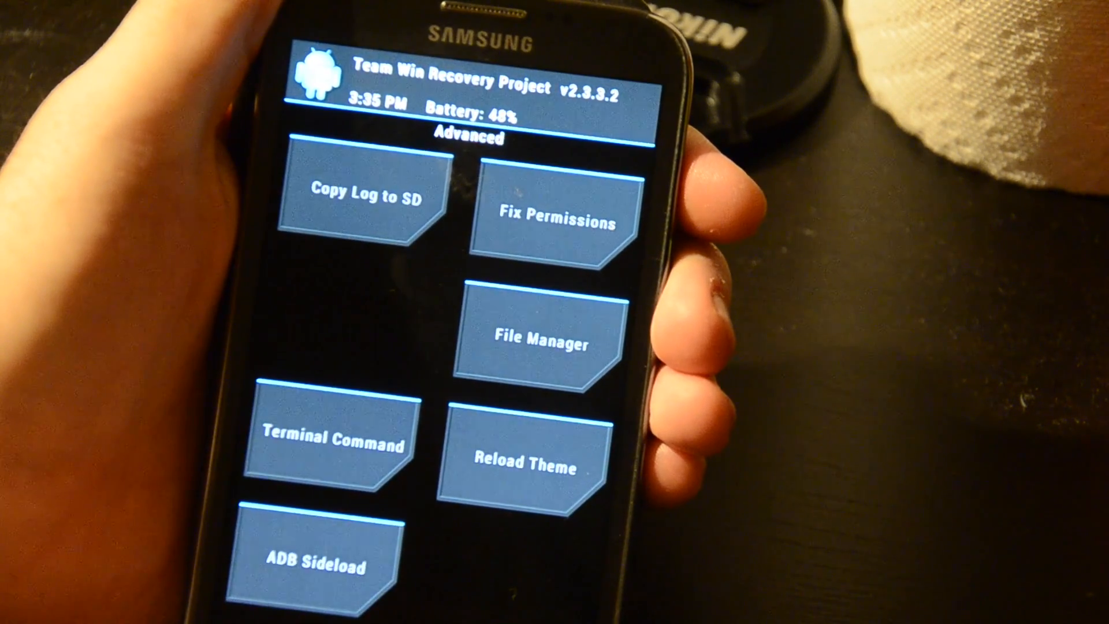
left_click(557, 220)
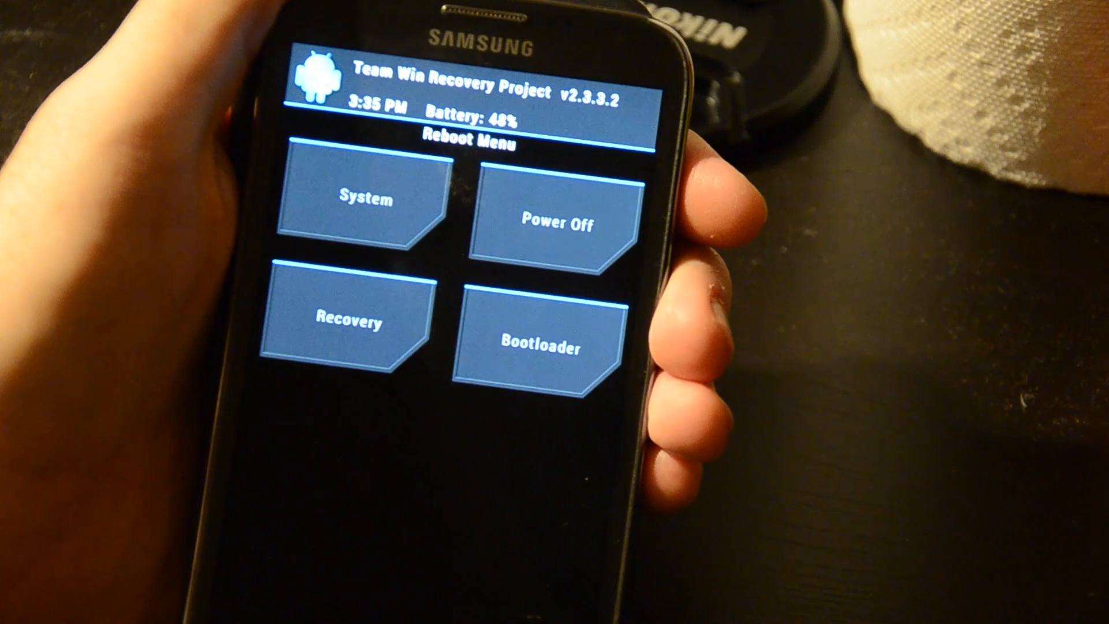
Reboot into System to start the newly flashed Jedi-X ROM
left_click(557, 219)
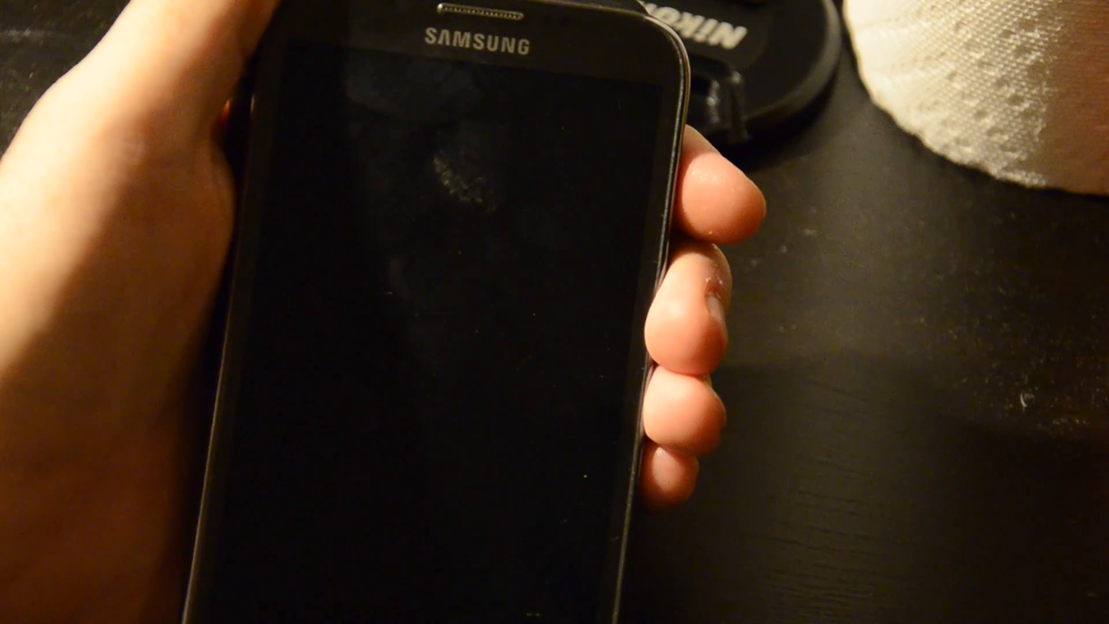